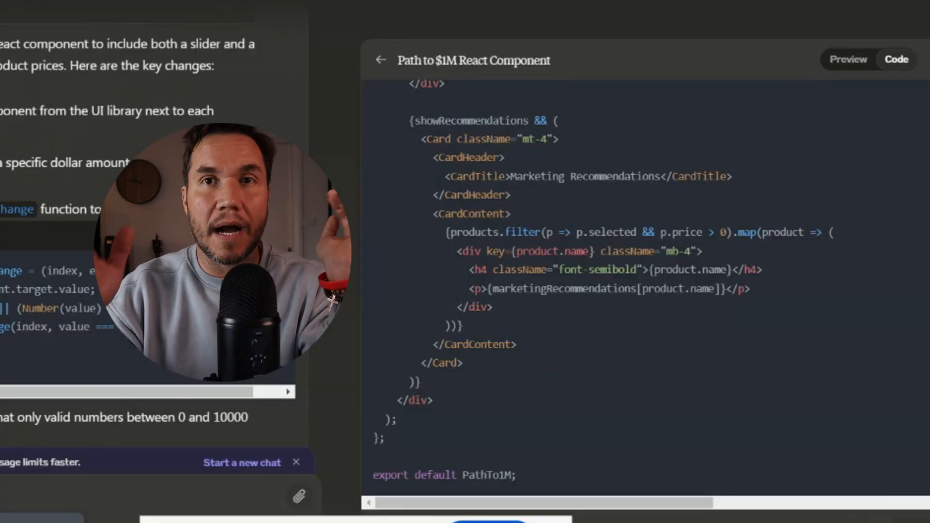
{"action": "mouse_move", "coordinate": [802, 186]}
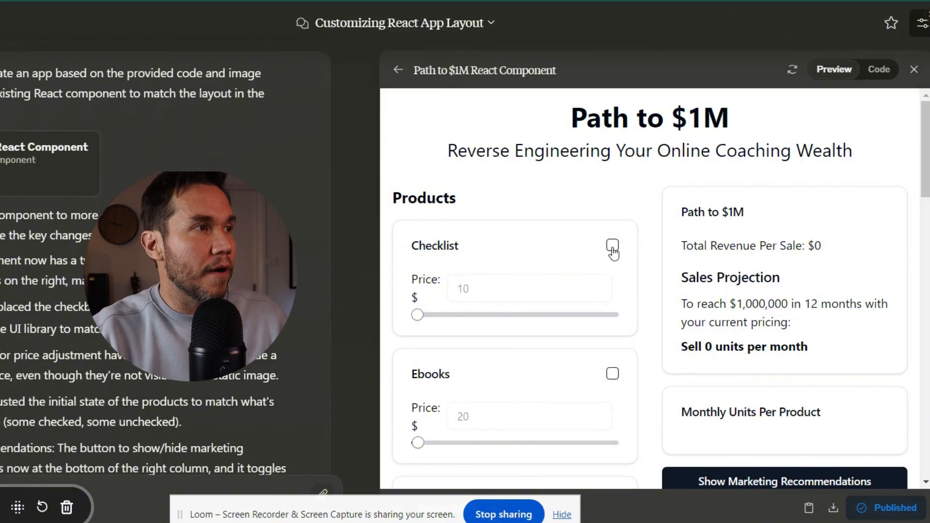
Include the $10 Checklist so the projection shows 8334 units needed monthly.
{"action": "left_click", "coordinate": [611, 245]}
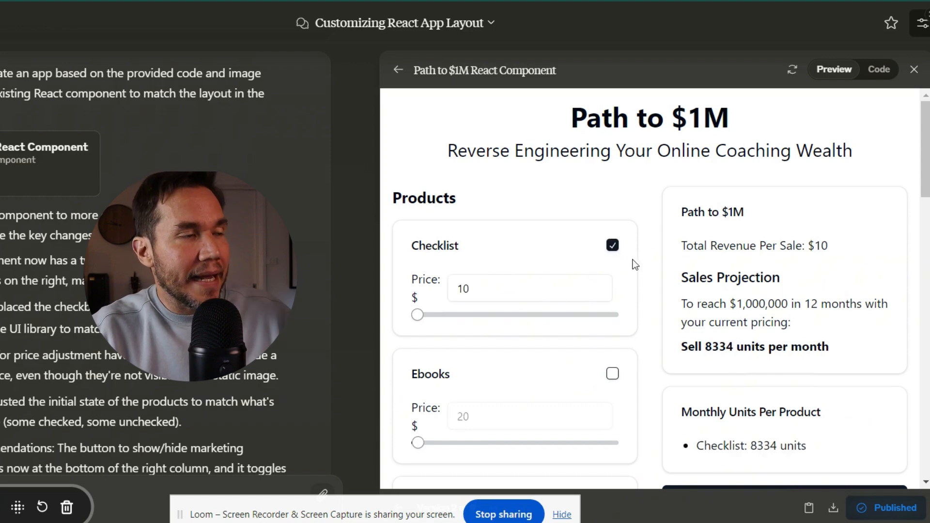
{"action": "mouse_move", "coordinate": [649, 271]}
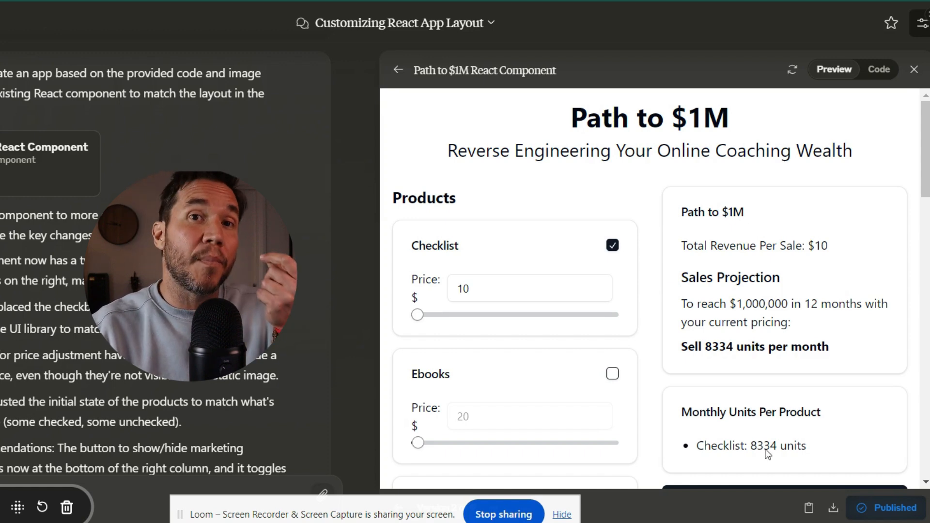
{"action": "mouse_move", "coordinate": [783, 447]}
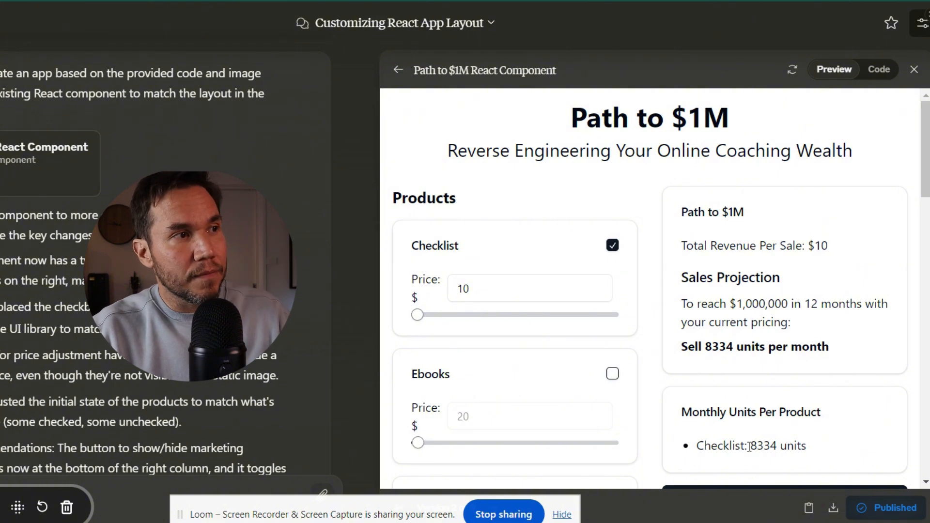
{"action": "mouse_move", "coordinate": [676, 368]}
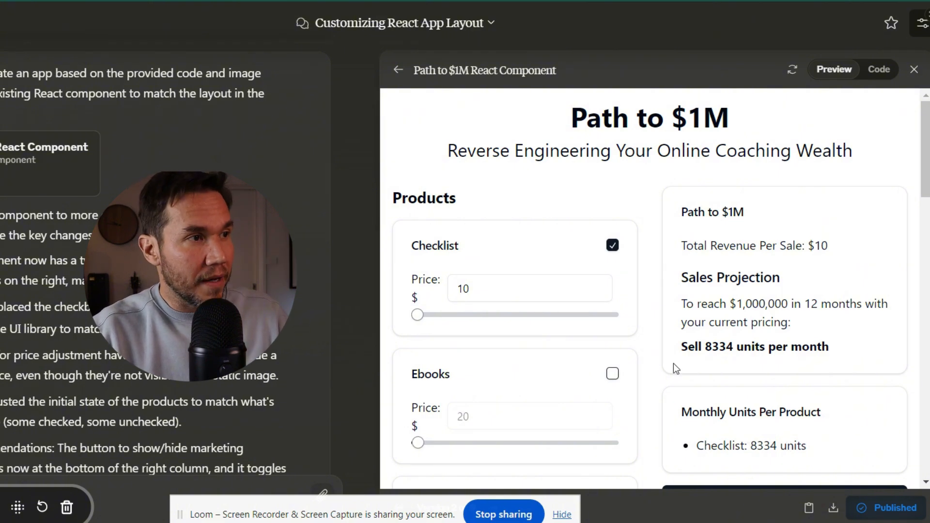
{"action": "mouse_move", "coordinate": [572, 338]}
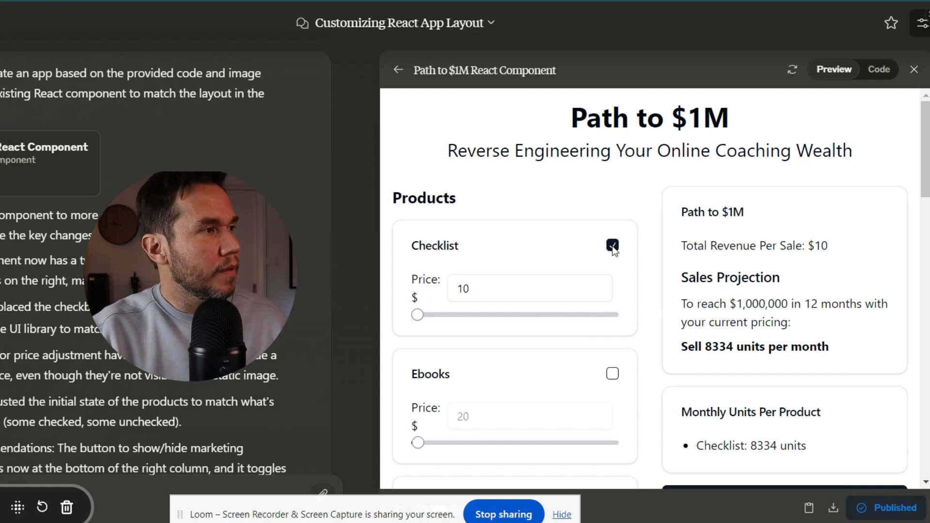
Drop Checklist and include Video Tutorials at $50 and Online Courses at $200 instead.
{"action": "left_click", "coordinate": [611, 245]}
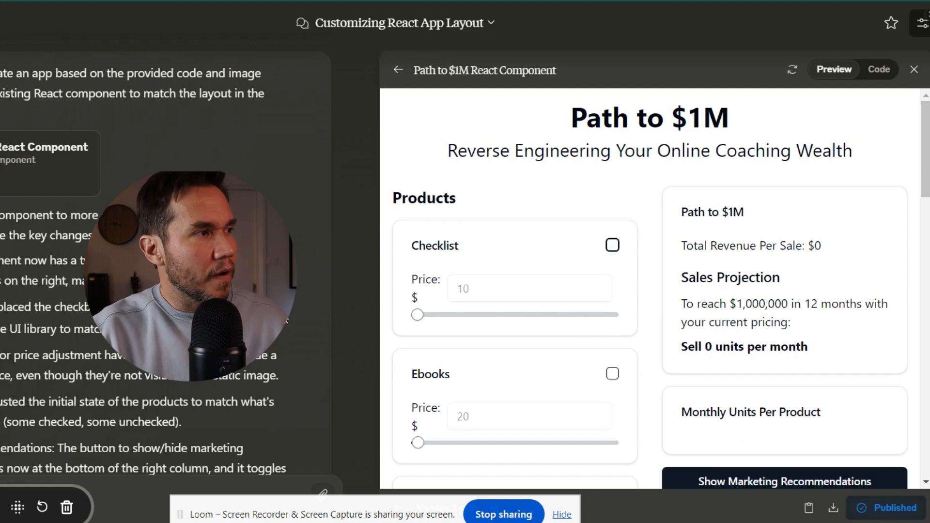
{"action": "scroll", "scroll_direction": "down", "scroll_amount": 3}
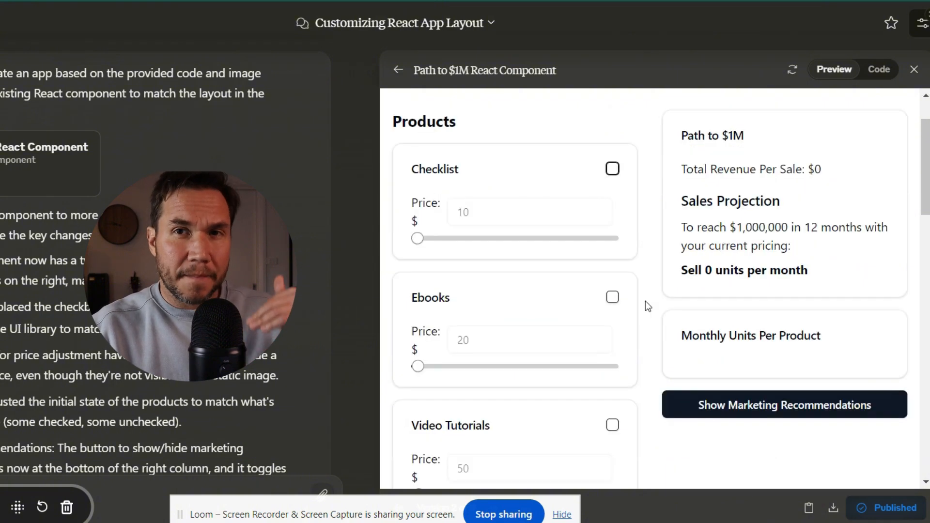
{"action": "scroll", "scroll_direction": "down", "scroll_amount": 3}
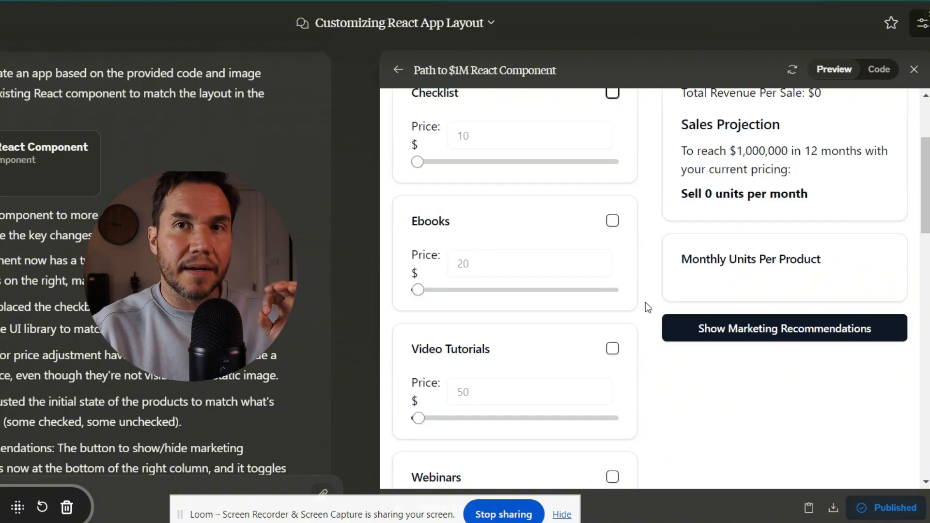
{"action": "scroll", "scroll_direction": "down", "scroll_amount": 3}
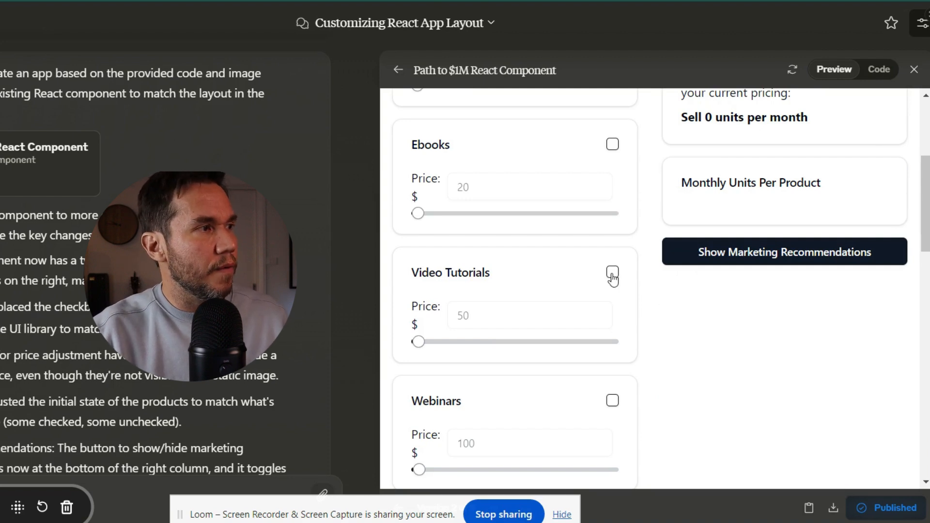
{"action": "left_click", "coordinate": [612, 271]}
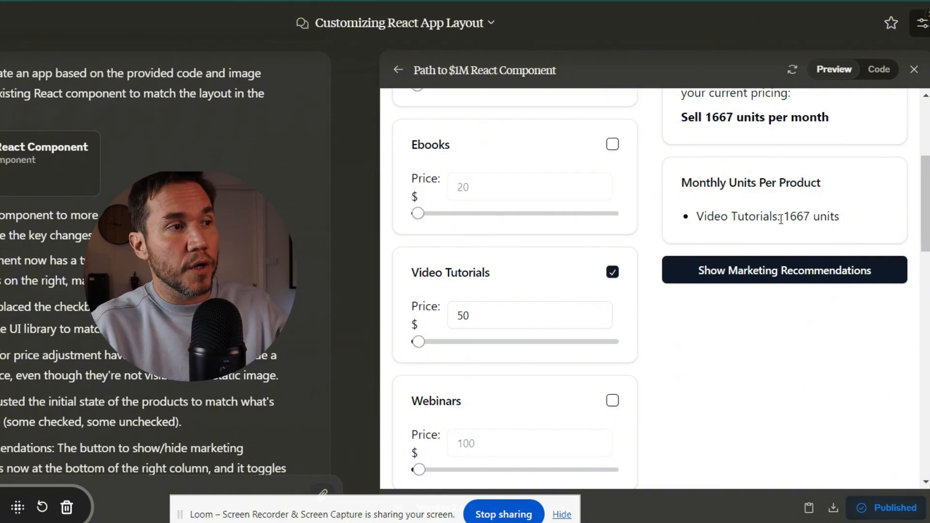
{"action": "scroll", "scroll_direction": "down", "scroll_amount": 3}
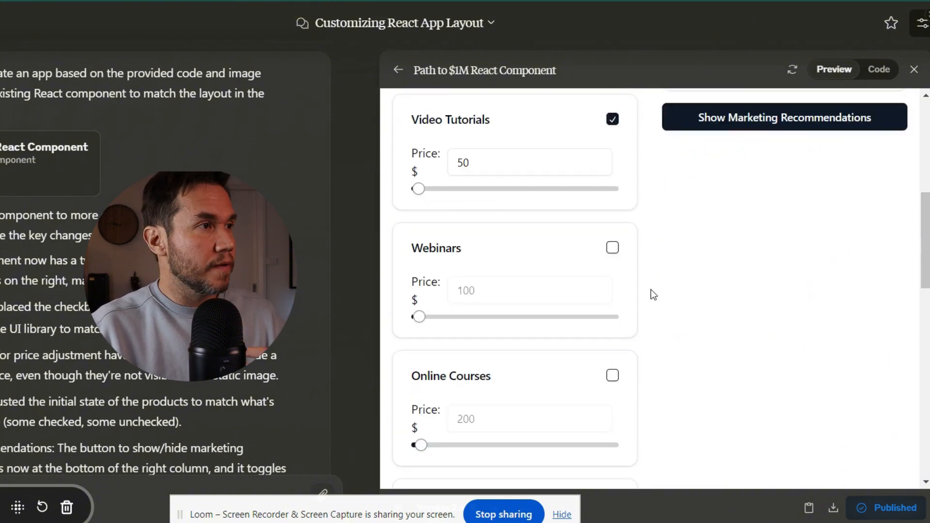
{"action": "scroll", "scroll_direction": "down", "scroll_amount": 3}
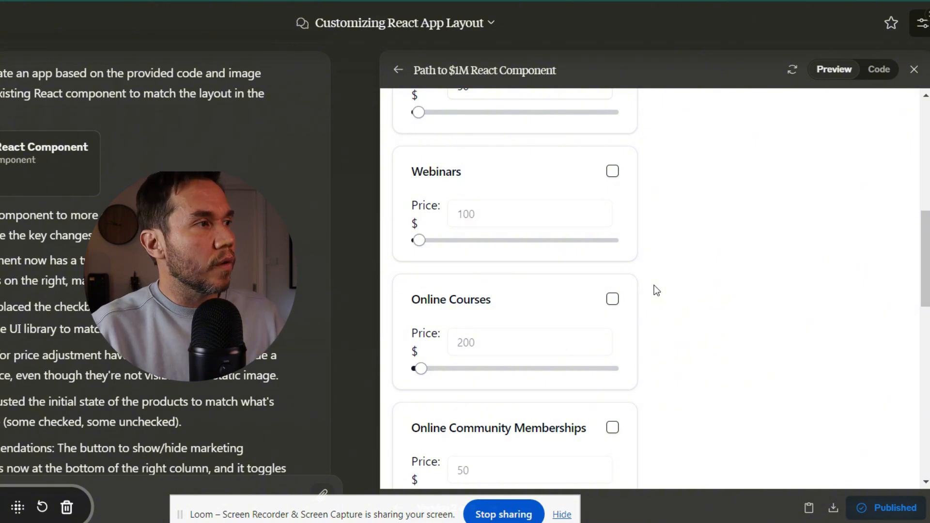
{"action": "left_click", "coordinate": [613, 299]}
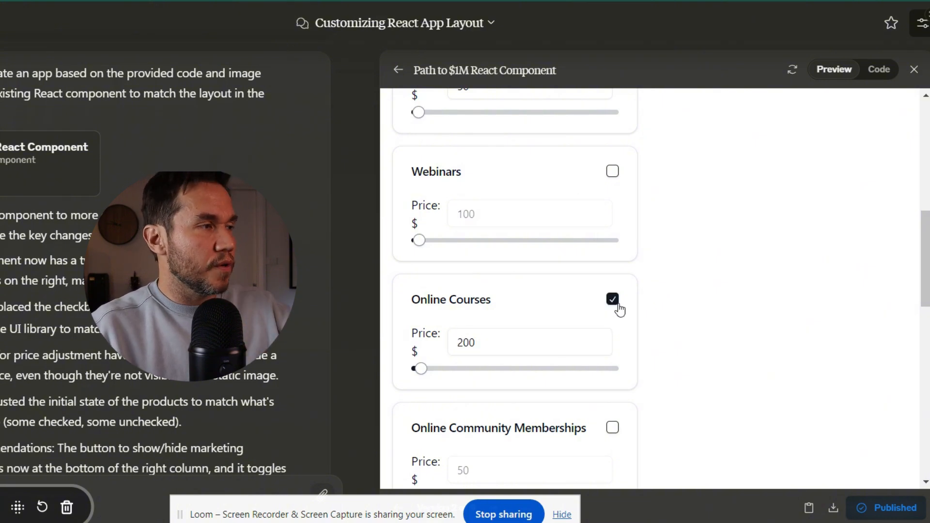
{"action": "mouse_move", "coordinate": [651, 306]}
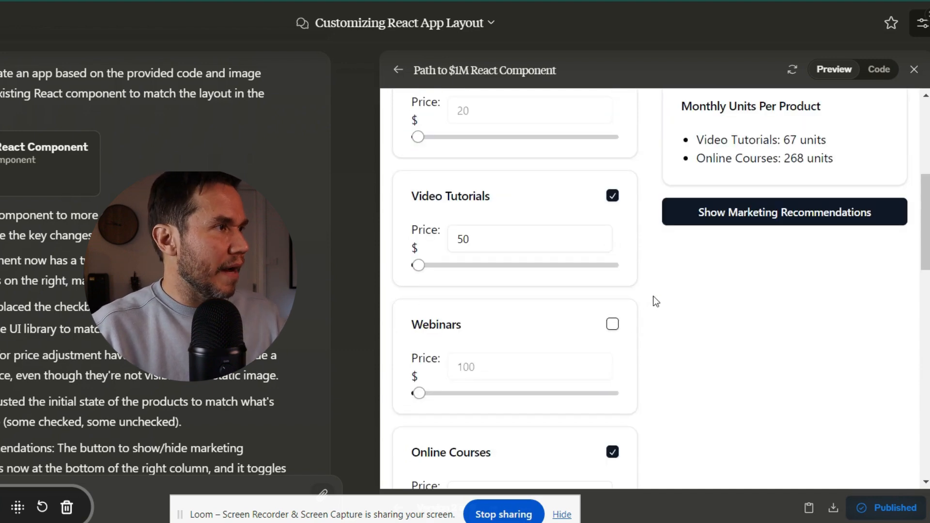
Include Online Community Memberships at $500 and Online Team Coaching at $250.
{"action": "scroll", "scroll_direction": "down", "scroll_amount": 3}
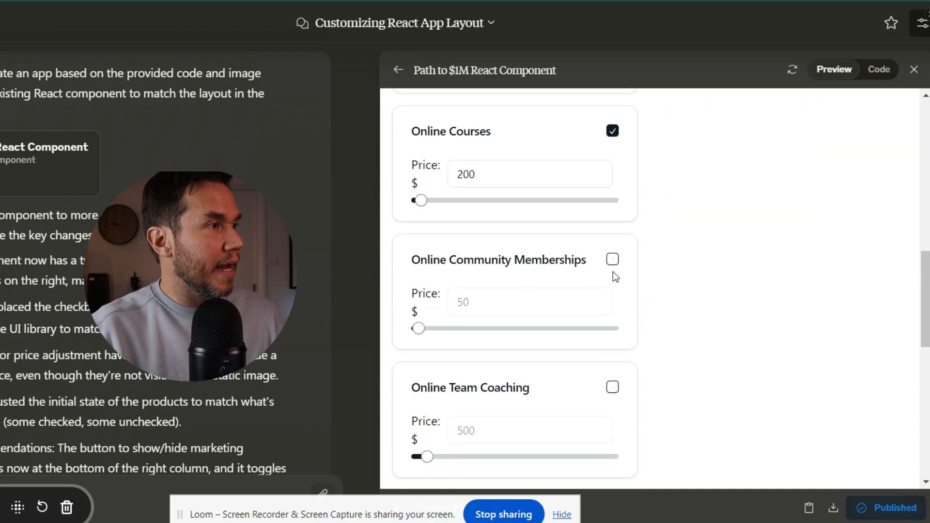
{"action": "left_click", "coordinate": [612, 260]}
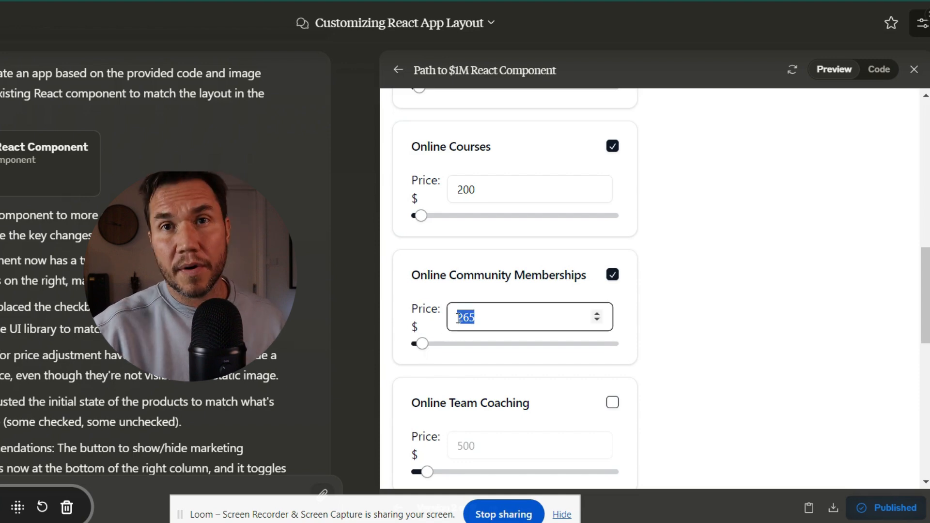
{"action": "type", "text": "500"}
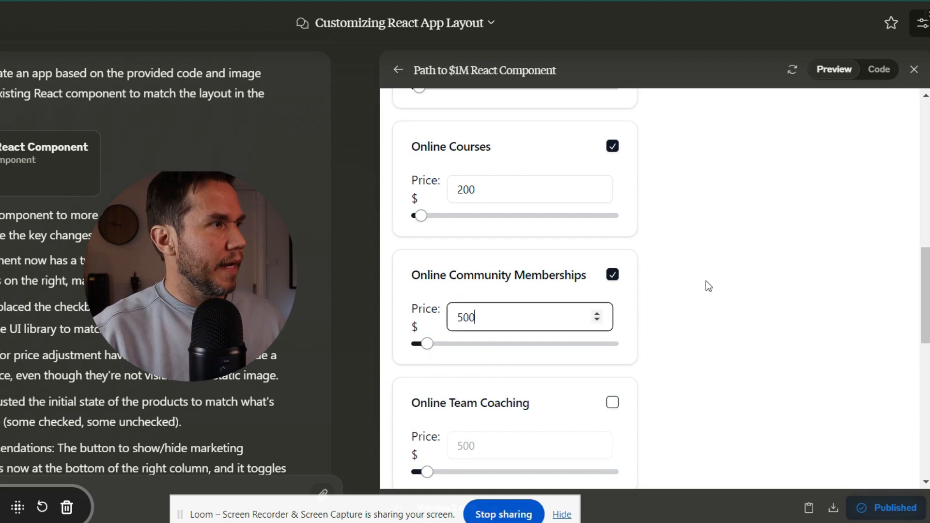
{"action": "scroll", "scroll_direction": "down", "scroll_amount": 3}
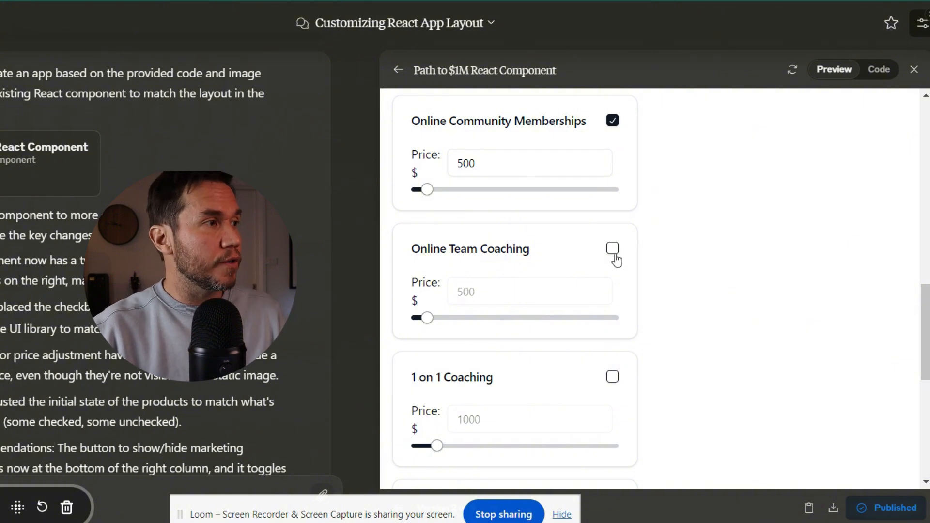
{"action": "left_click", "coordinate": [612, 249]}
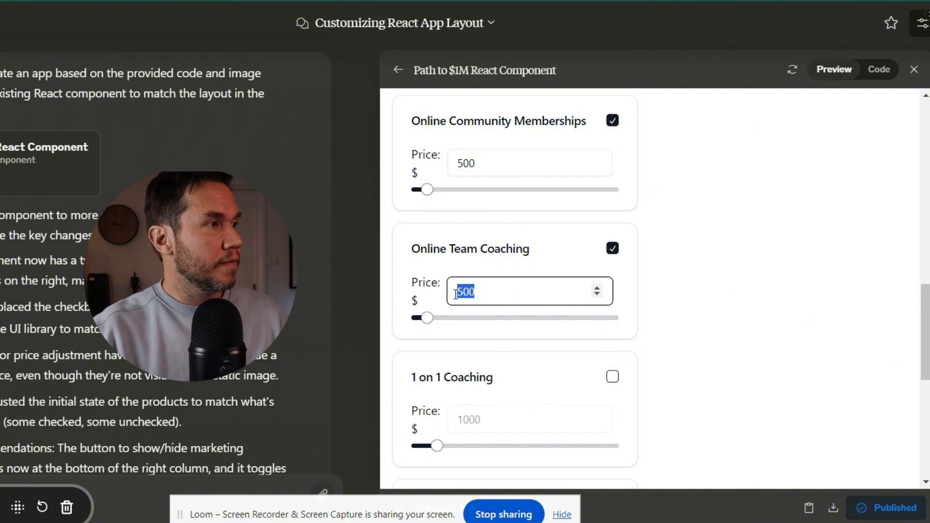
{"action": "type", "text": "250"}
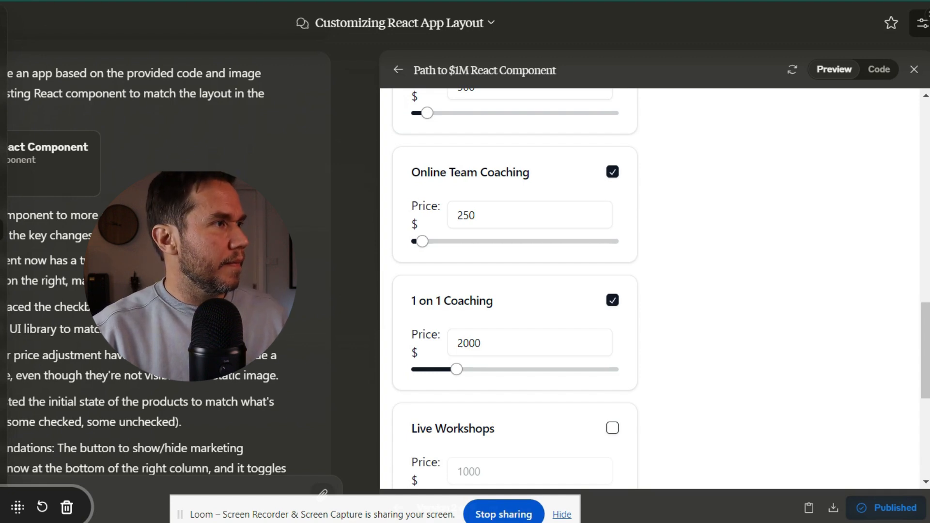
Include Live Workshops at $90, Exclusive Masterminds at $2000 and Subscription Services at $45.
{"action": "scroll", "scroll_direction": "down", "scroll_amount": 3}
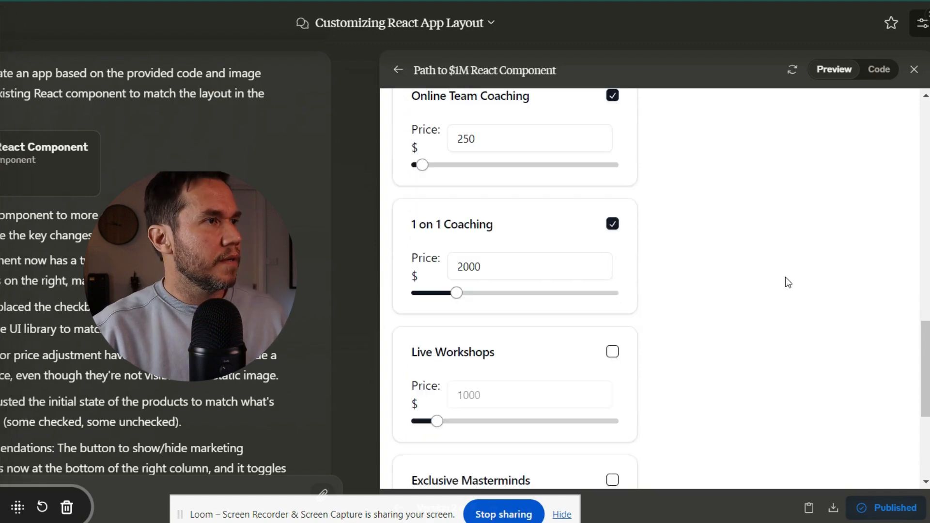
{"action": "scroll", "scroll_direction": "down", "scroll_amount": 3}
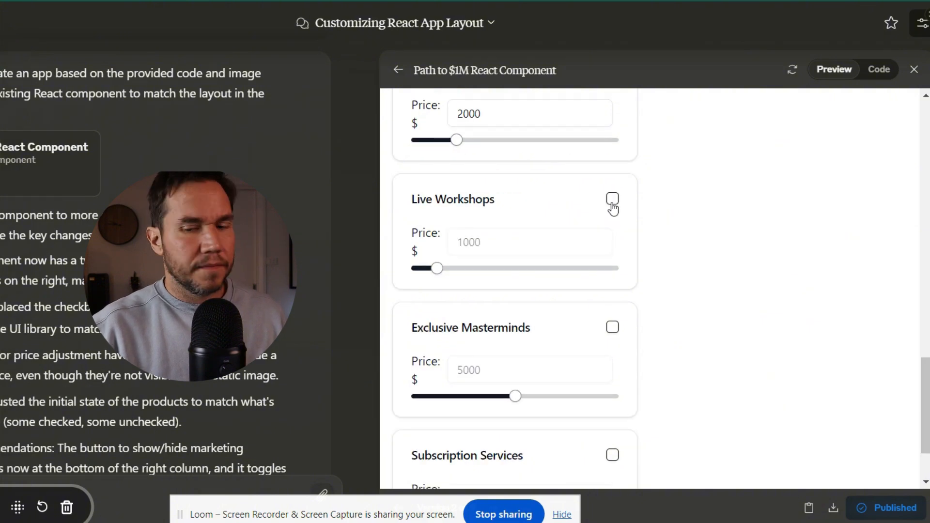
{"action": "left_click", "coordinate": [612, 199]}
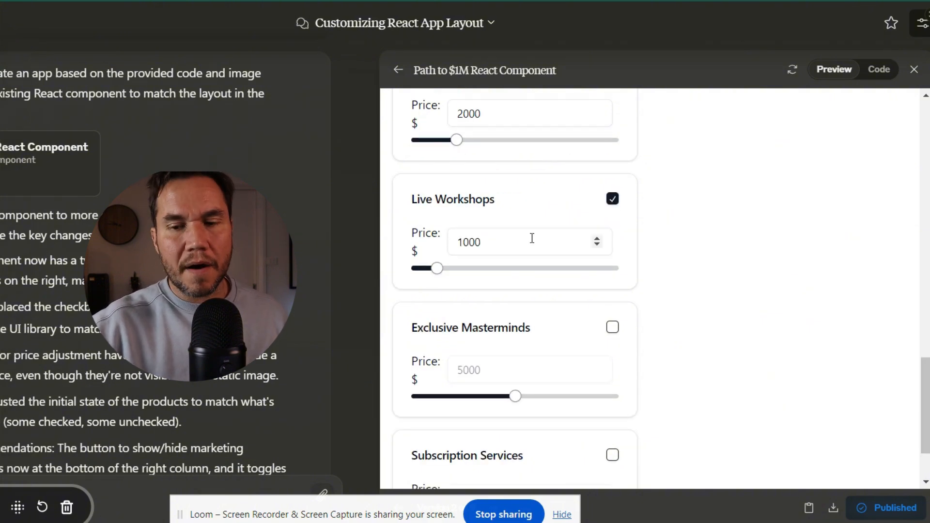
{"action": "type", "text": "90"}
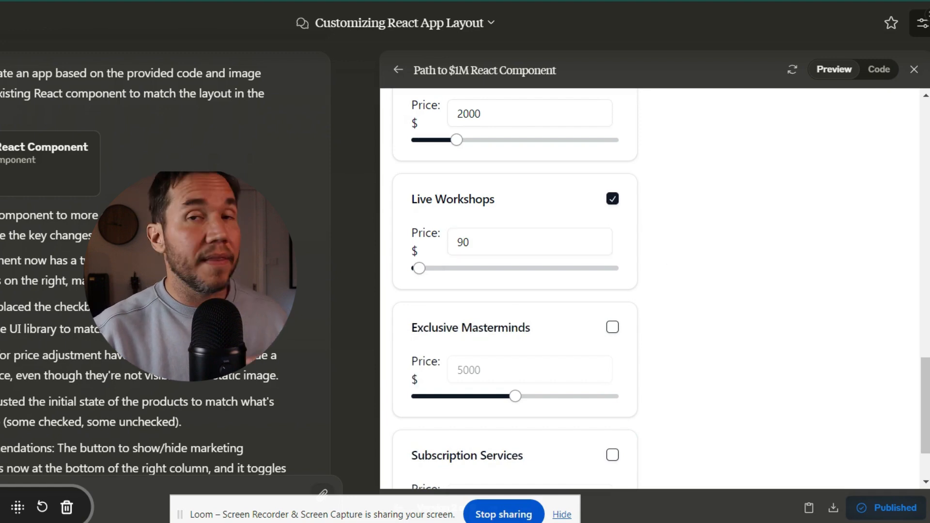
{"action": "scroll", "scroll_direction": "down", "scroll_amount": 3}
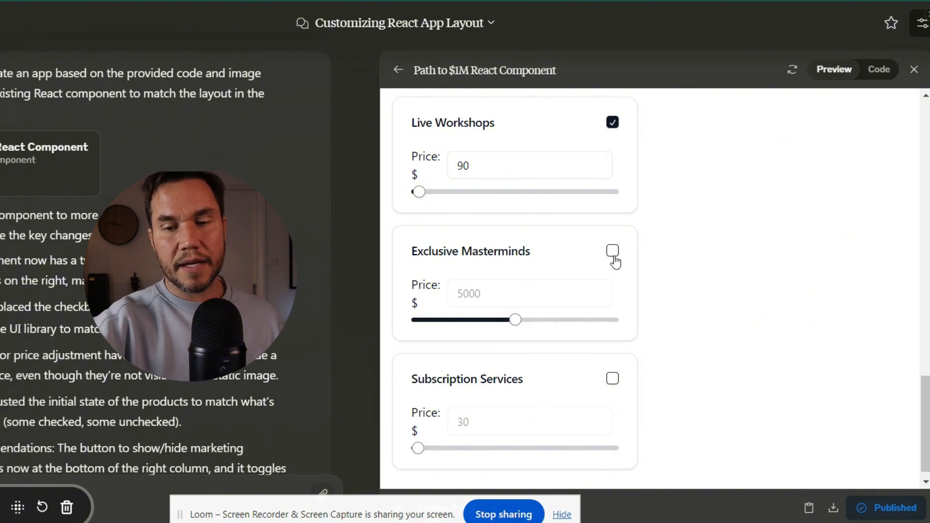
{"action": "left_click", "coordinate": [612, 250]}
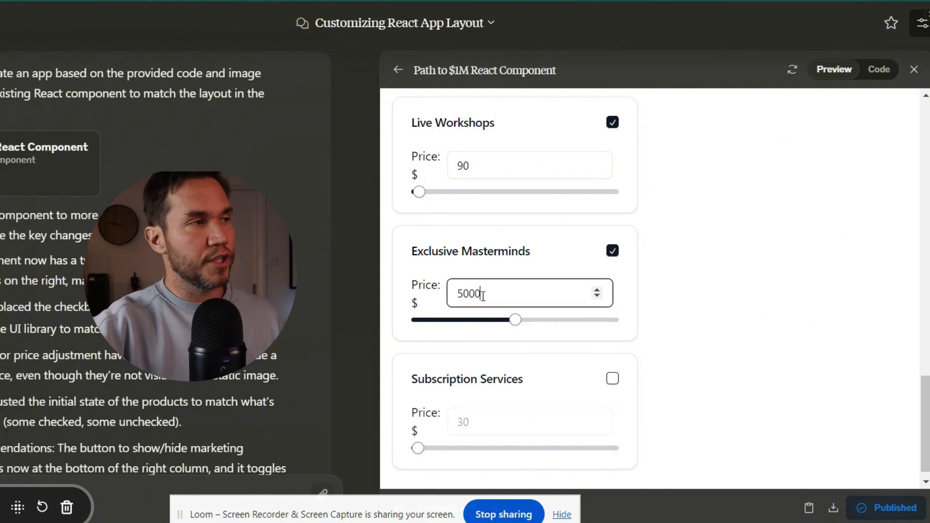
{"action": "type", "text": "2"}
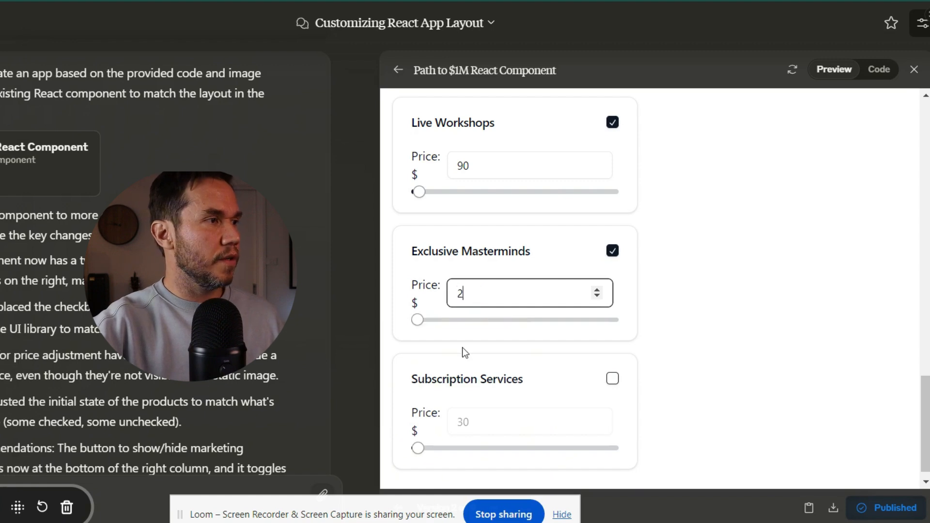
{"action": "type", "text": "000"}
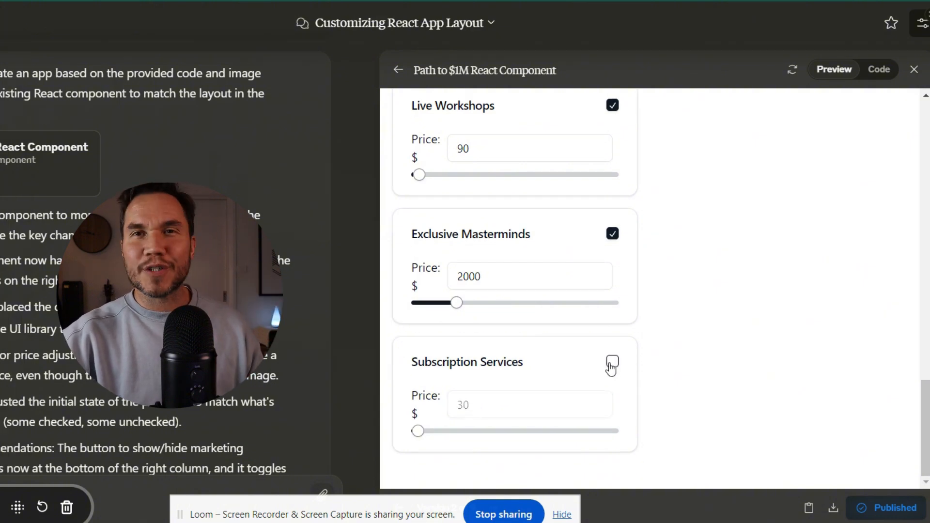
{"action": "mouse_move", "coordinate": [604, 374]}
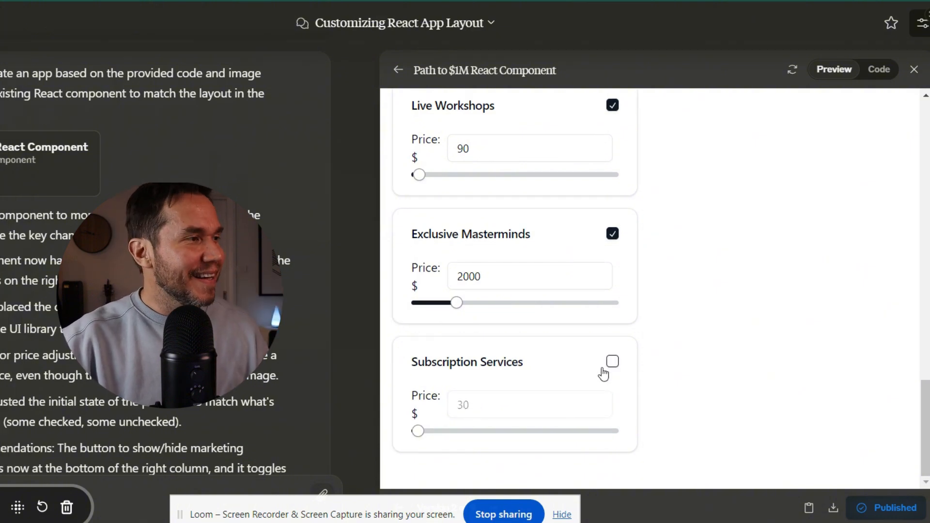
{"action": "left_click", "coordinate": [611, 361]}
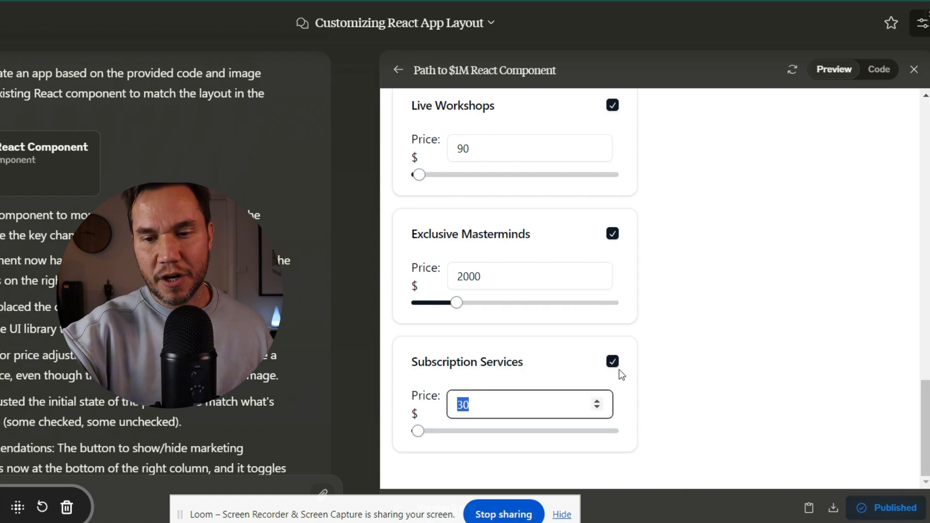
{"action": "type", "text": "45"}
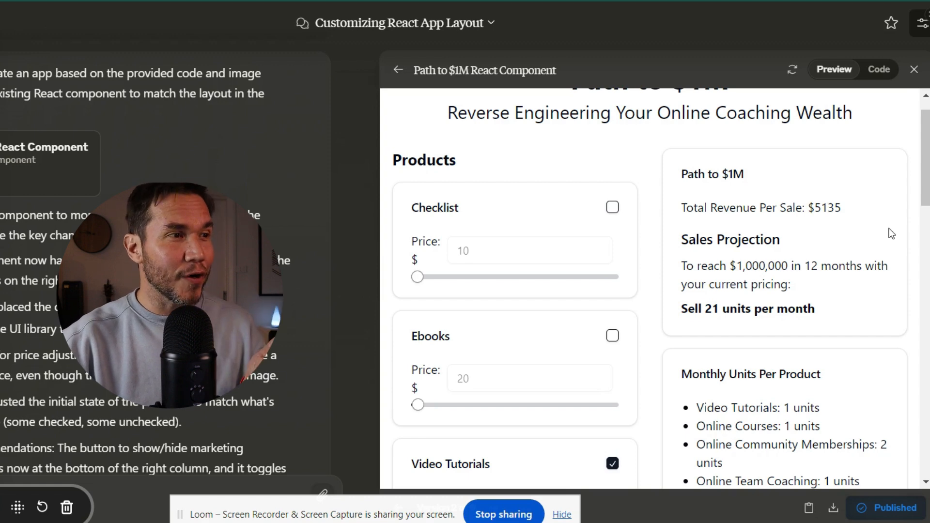
{"action": "scroll", "scroll_direction": "down", "scroll_amount": 3}
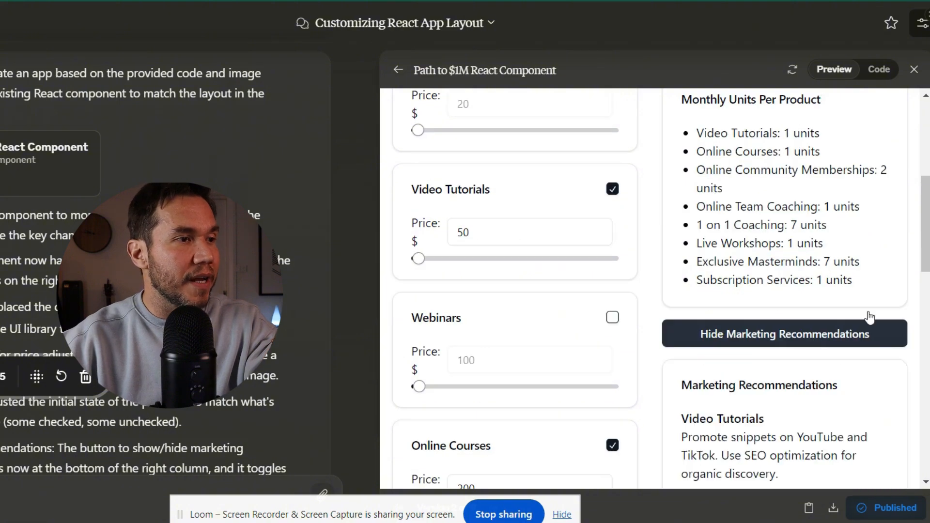
{"action": "scroll", "scroll_direction": "down", "scroll_amount": 3}
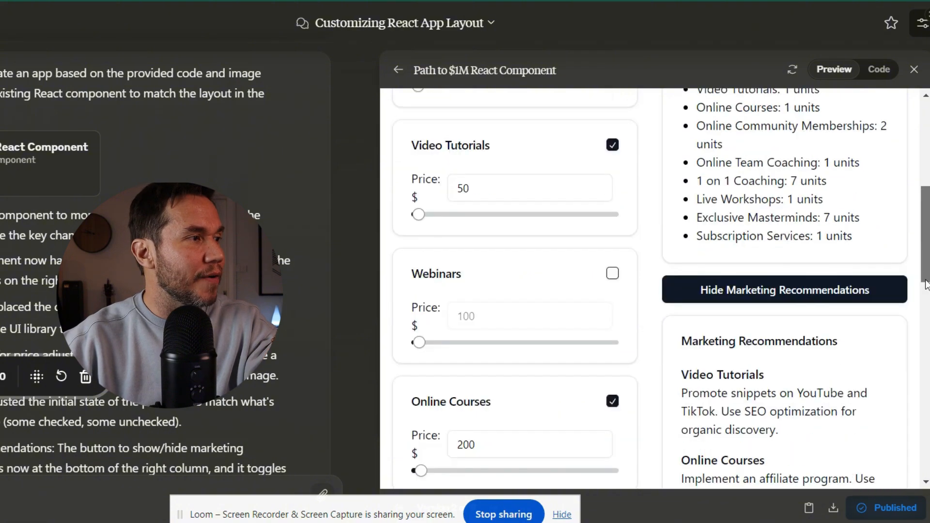
{"action": "scroll", "scroll_direction": "down", "scroll_amount": 3}
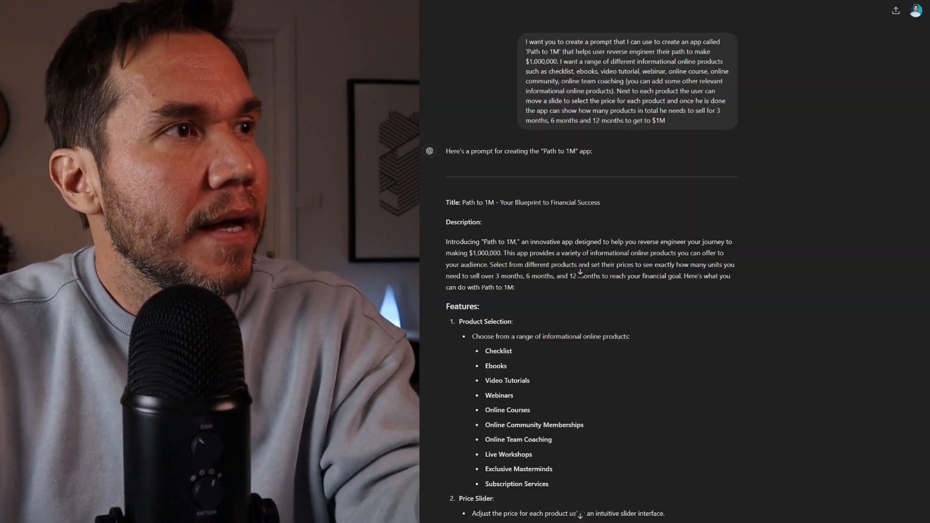
{"action": "scroll", "scroll_direction": "down", "scroll_amount": 3}
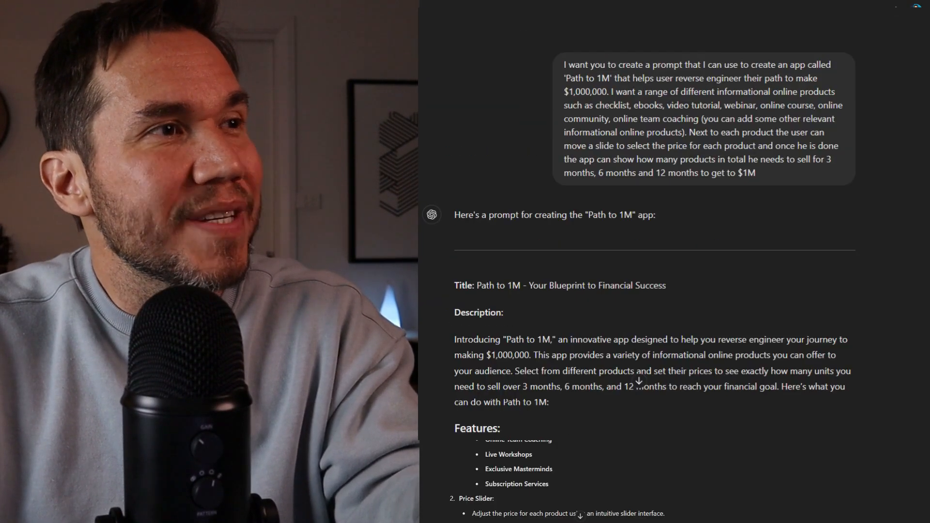